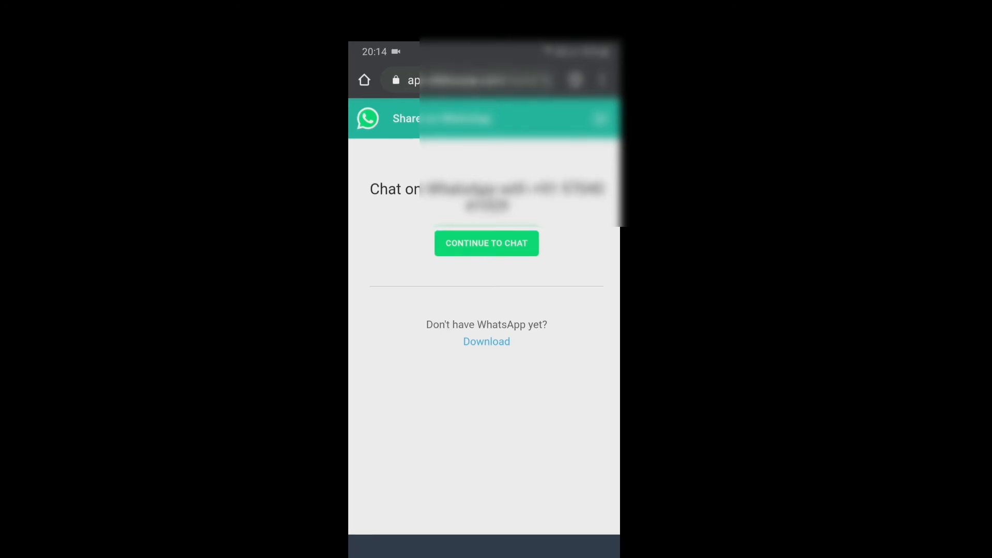
Step: Continue to chat from the wa.me page so WhatsApp shows the conversation with that number
left_click(486, 243)
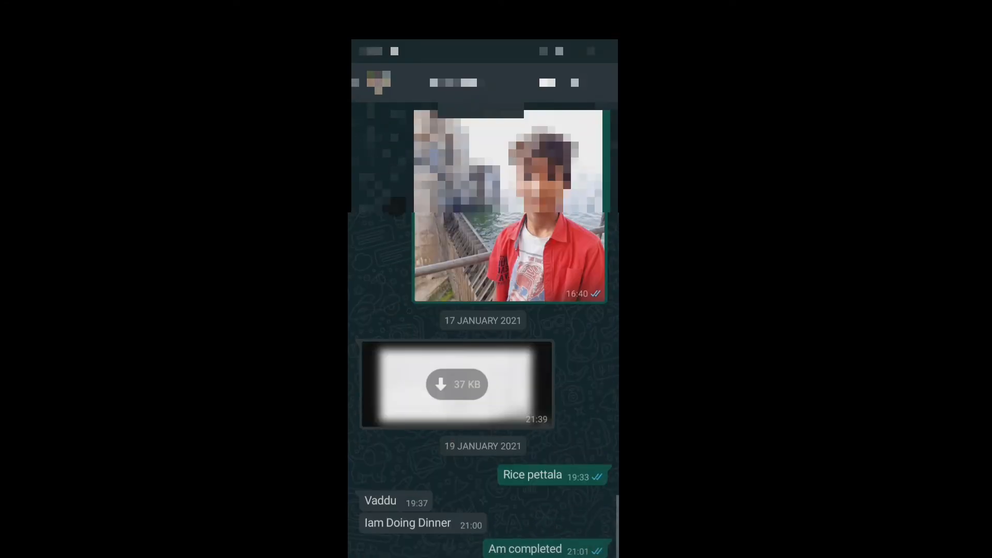
Step: Start writing a new message beginning with 'Is' in the chat with that number
type("Is")
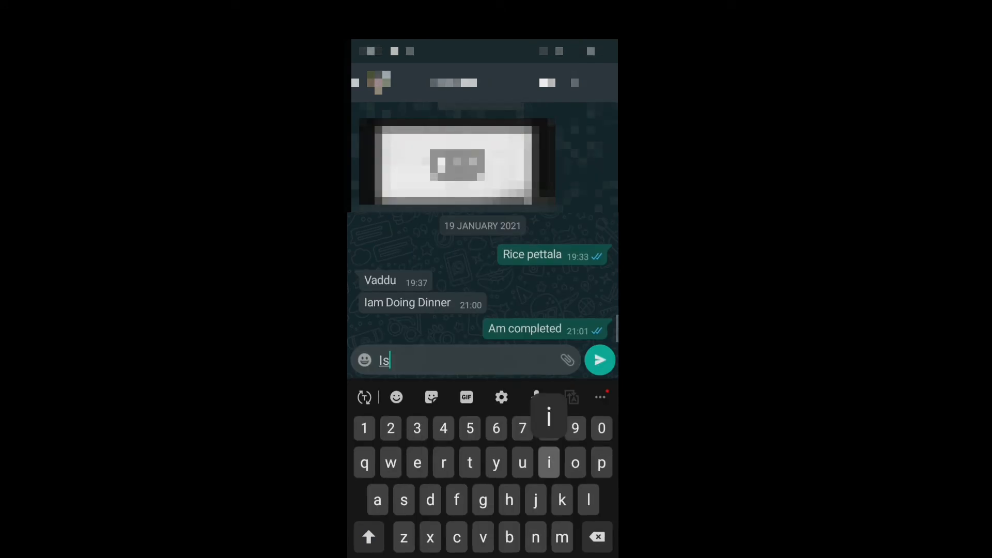
key("Backspace")
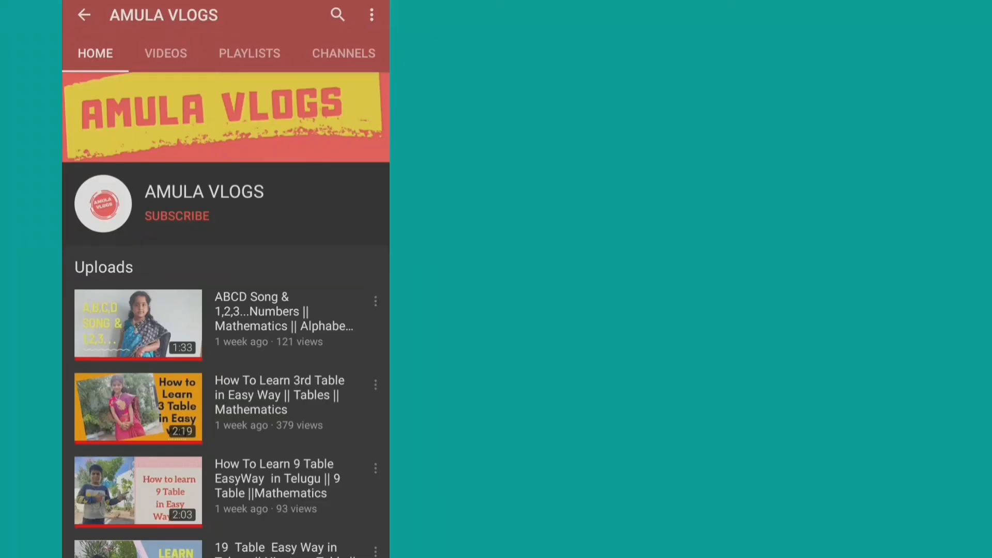
Step: Subscribe to the AMULA VLOGS channel and bring up its notification options (All, Personalised, None)
left_click(177, 215)
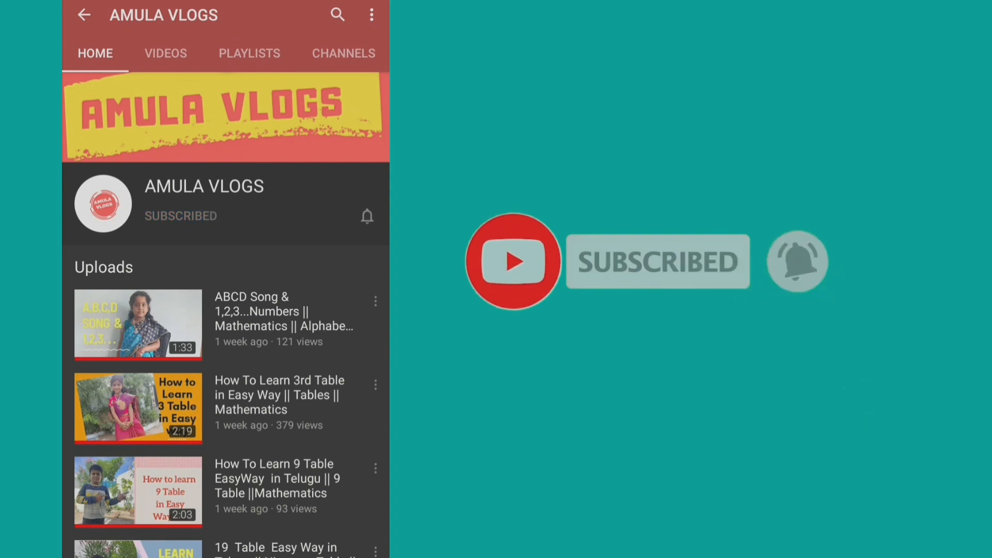
left_click(367, 216)
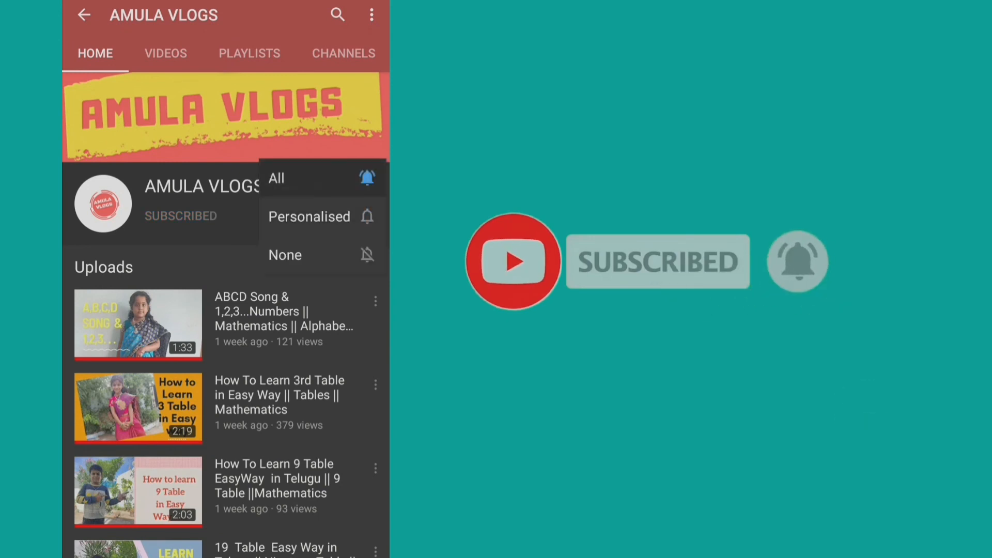